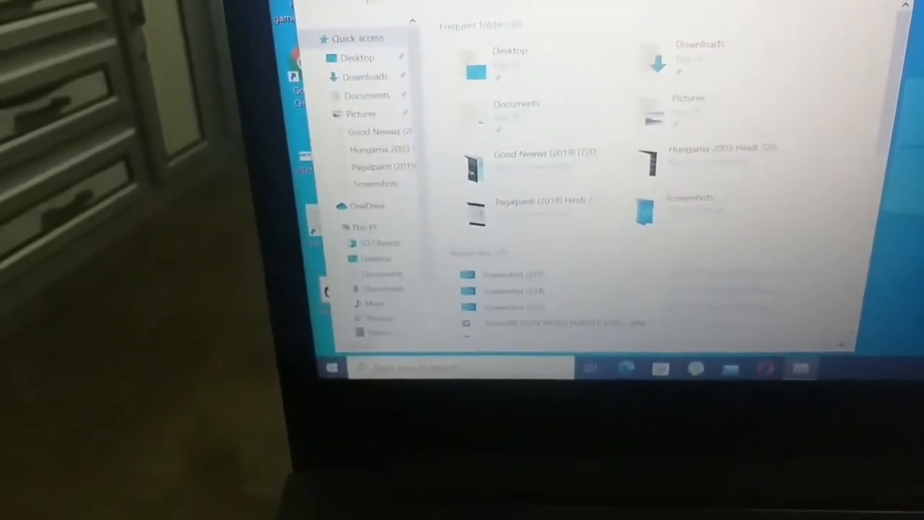
Open the Screenshots folder from Quick access to show the three saved screenshot images
click(377, 183)
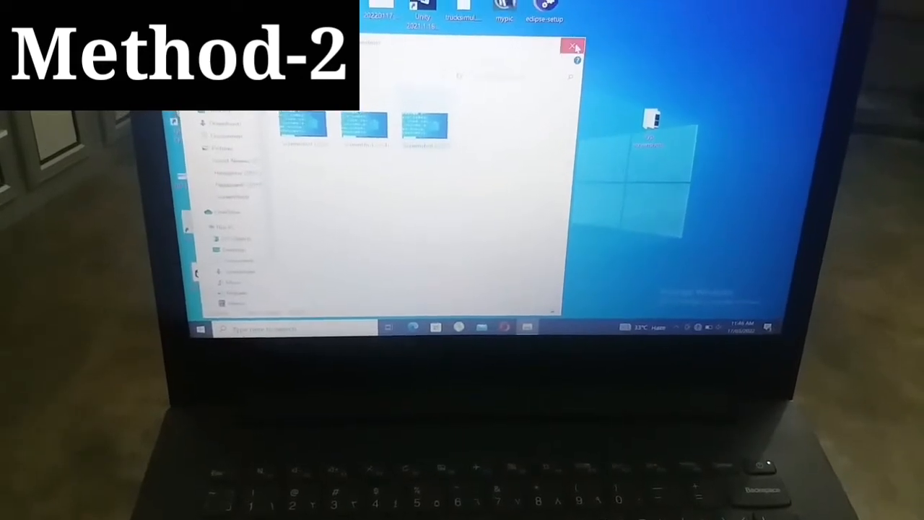
click(571, 45)
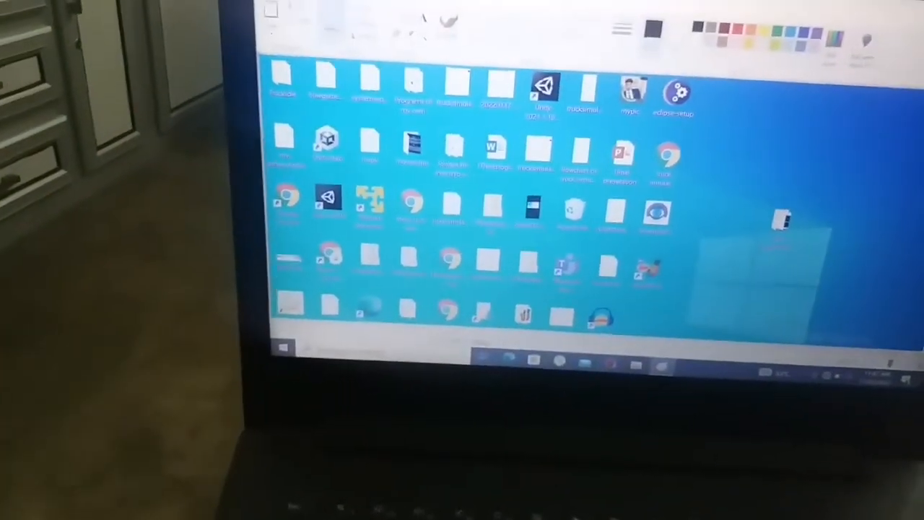
Open Paint's File menu over the pasted desktop capture to reach the Save options
click(309, 13)
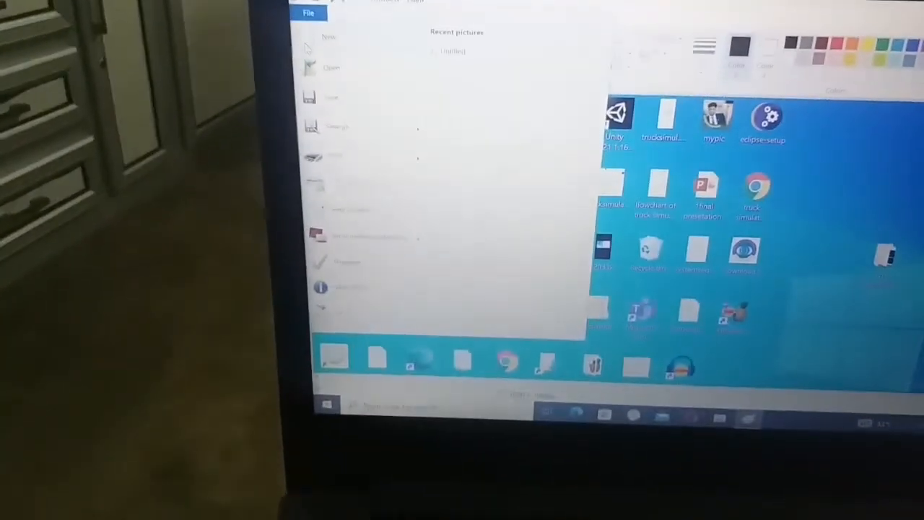